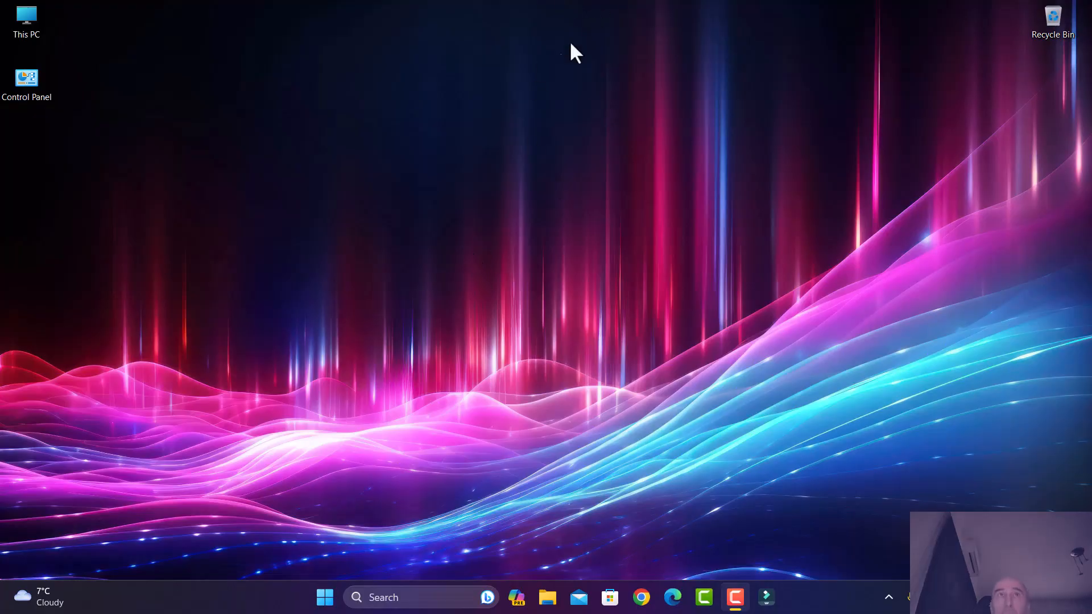
mouse_move(520, 465)
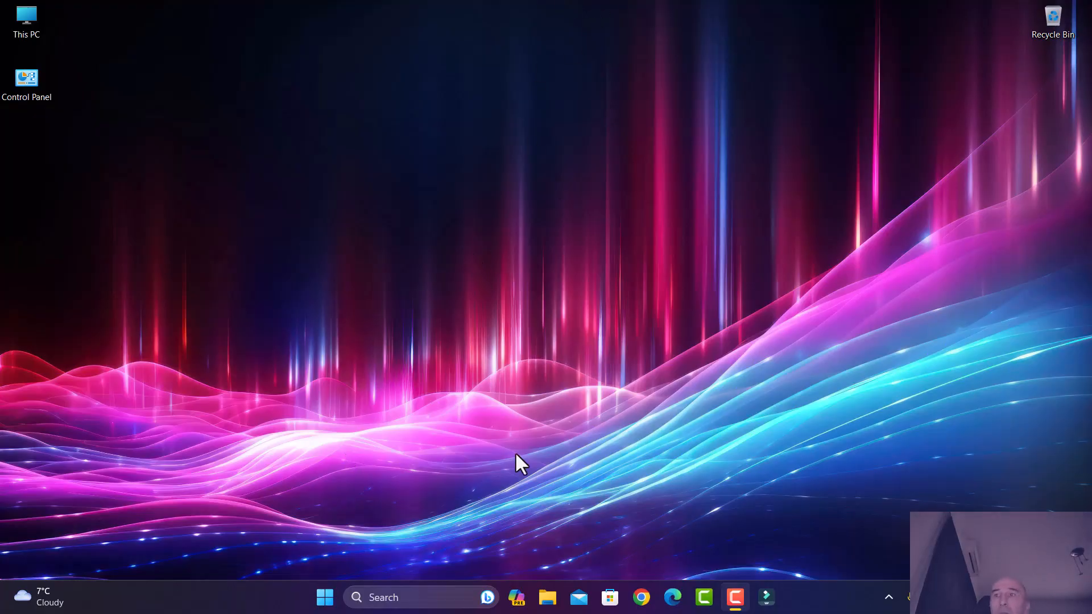
mouse_move(601, 396)
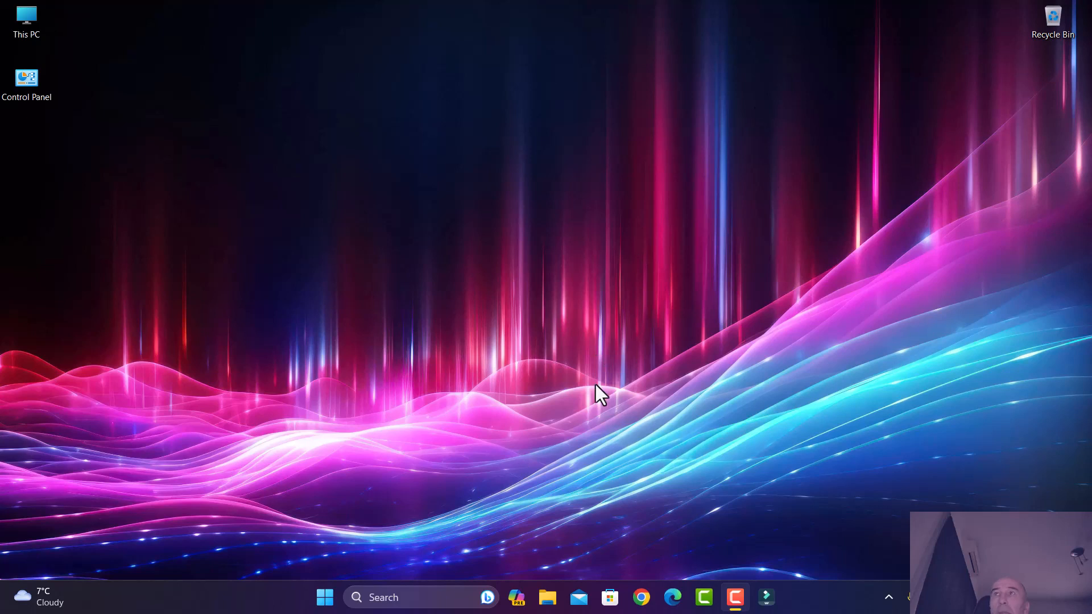
mouse_move(319, 416)
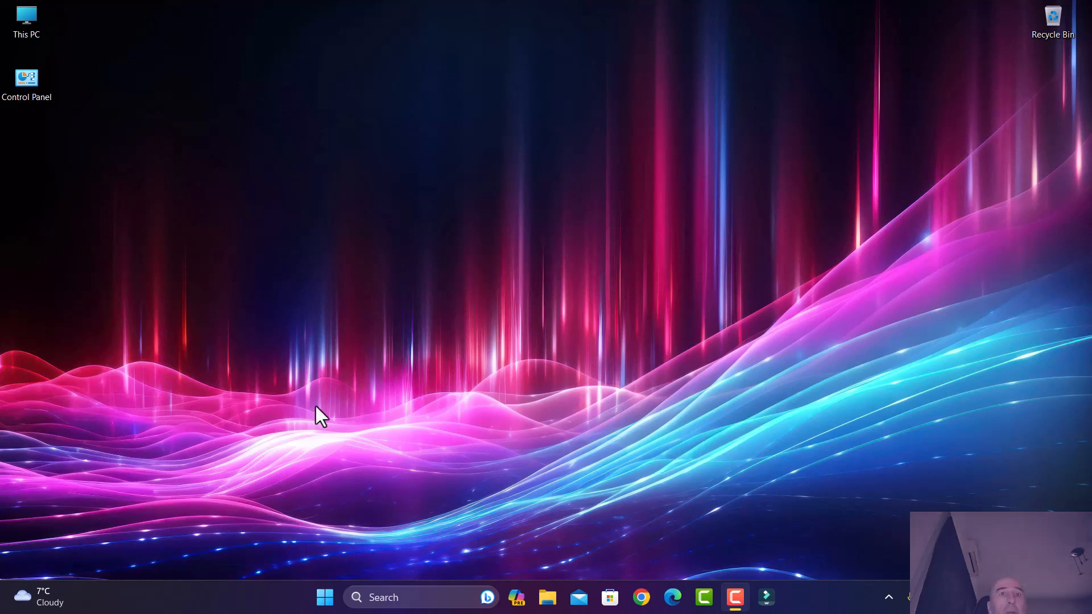
mouse_move(445, 480)
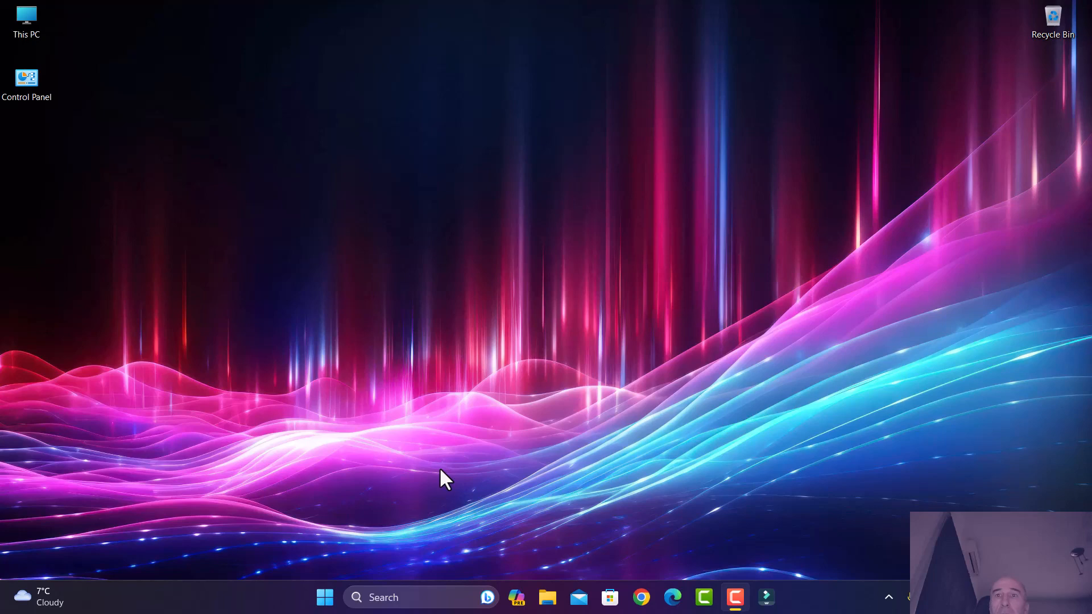
mouse_move(494, 601)
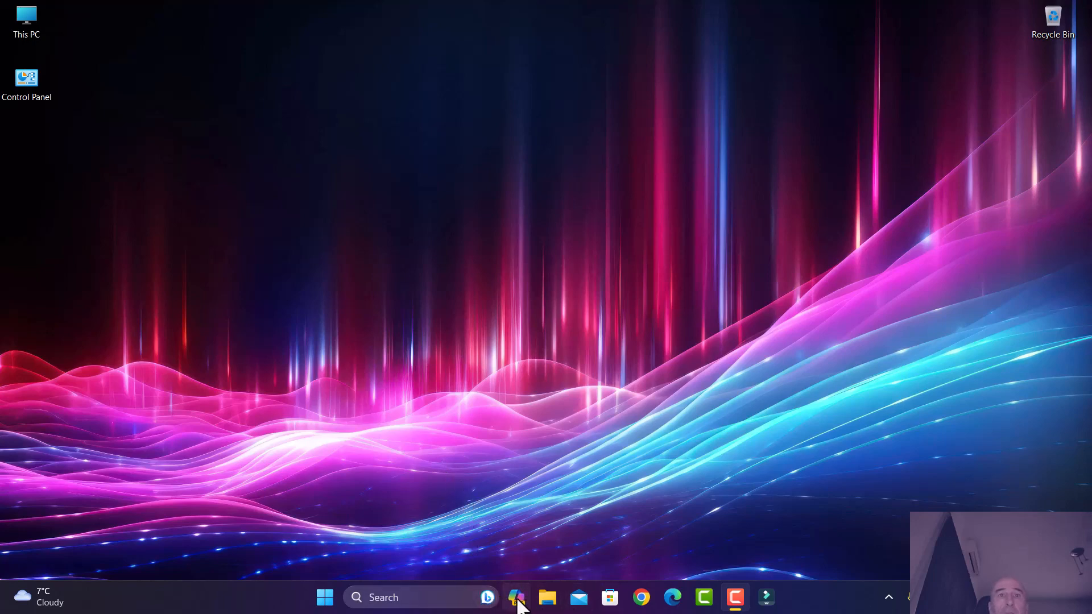
Open the Copilot assistant, keep the Balanced conversation style, and close it again.
left_click(516, 597)
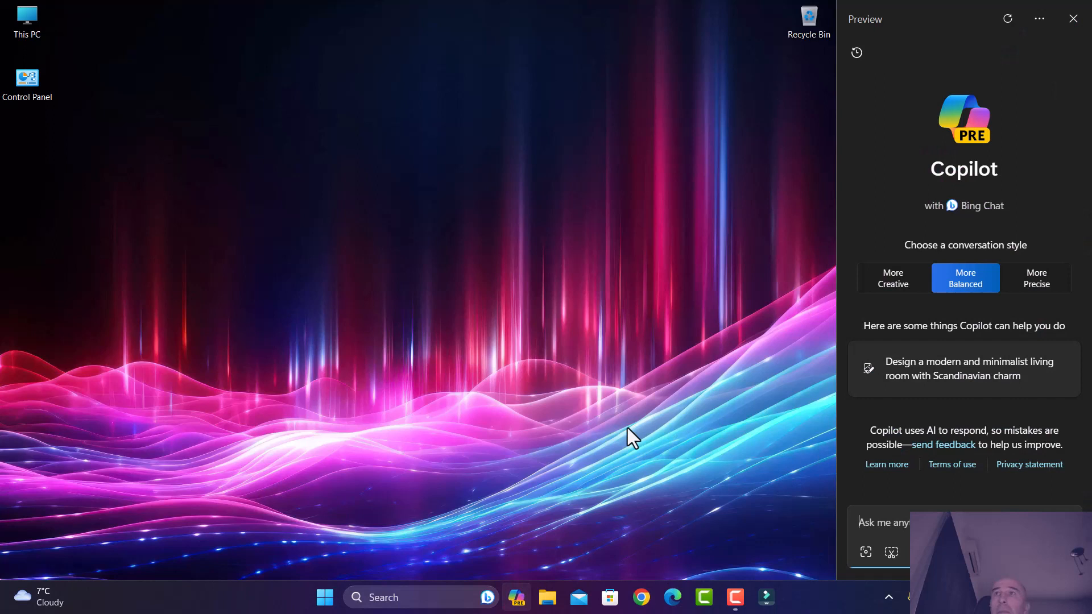
mouse_move(629, 430)
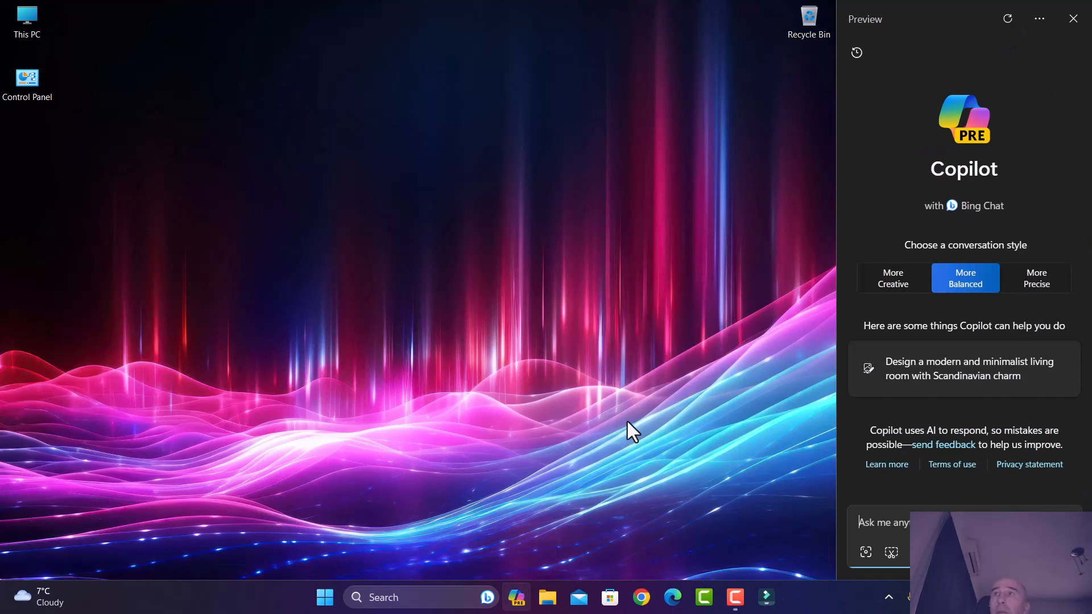
mouse_move(635, 443)
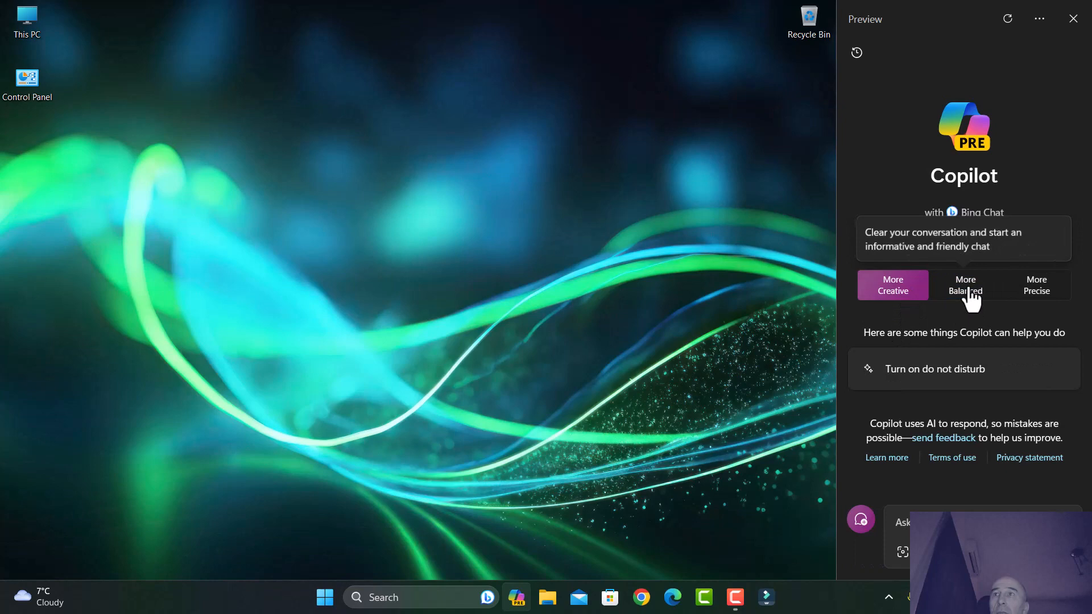
left_click(964, 284)
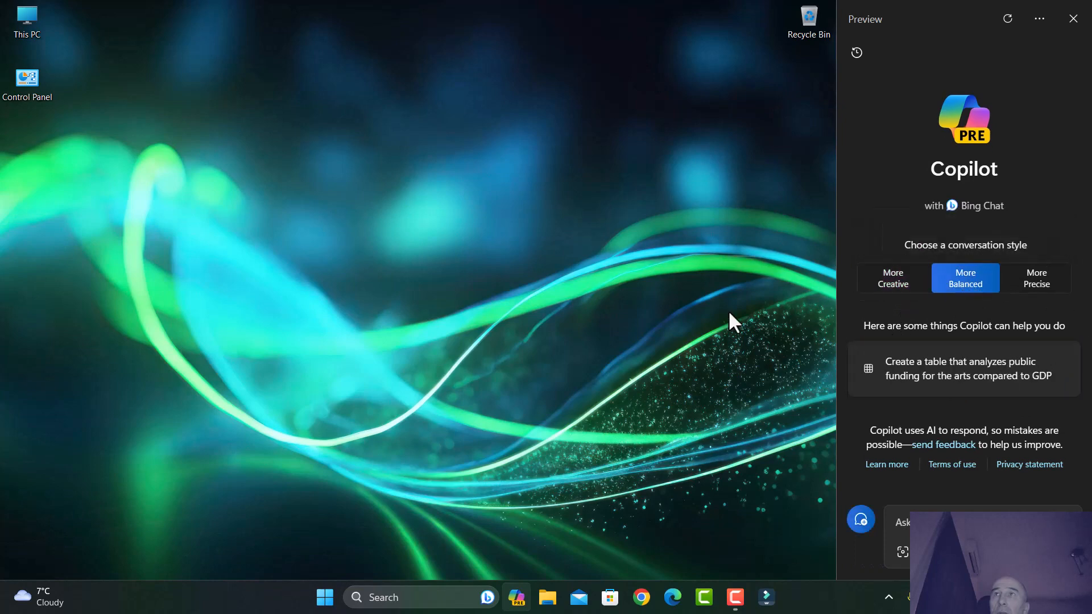
mouse_move(913, 135)
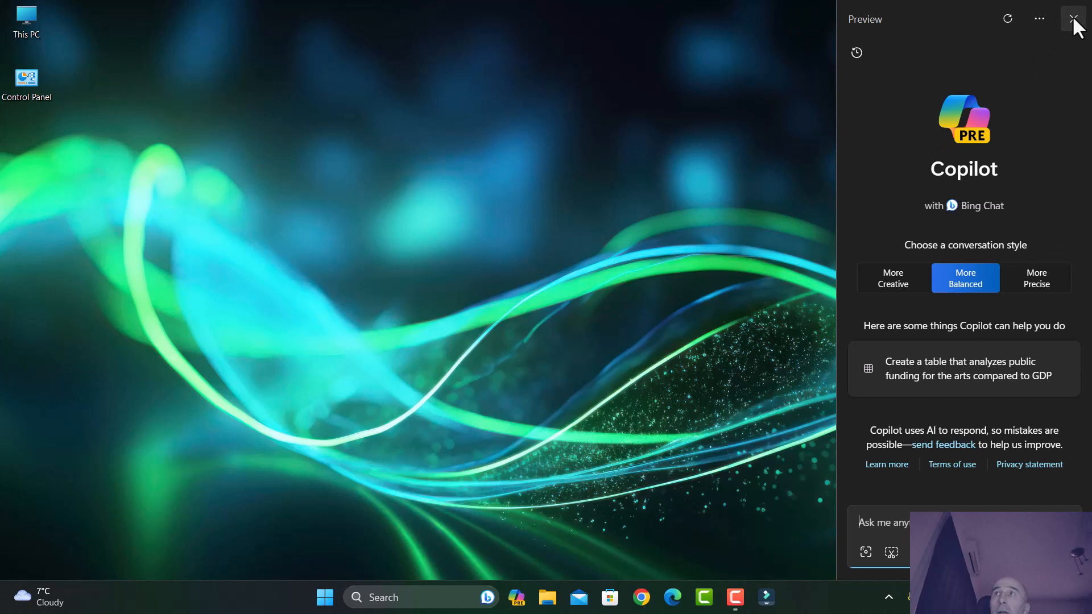
left_click(1072, 19)
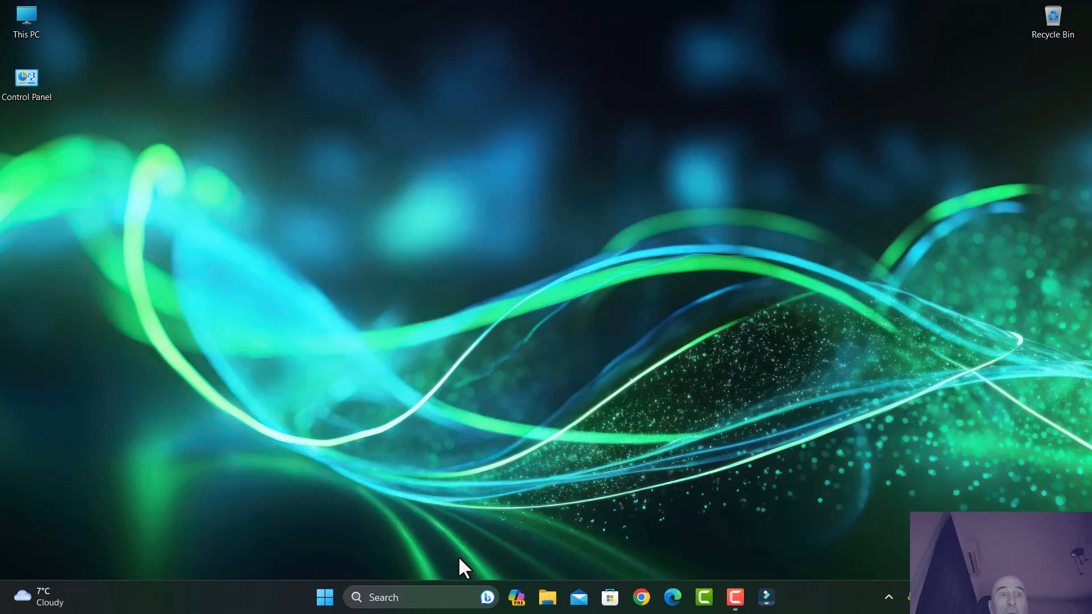
mouse_move(418, 518)
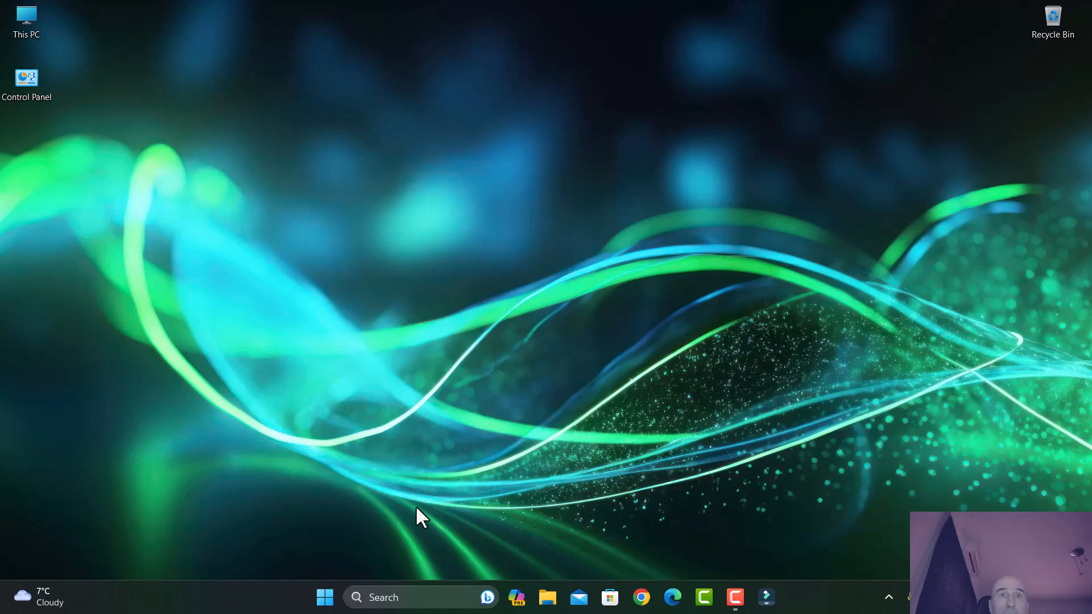
mouse_move(393, 501)
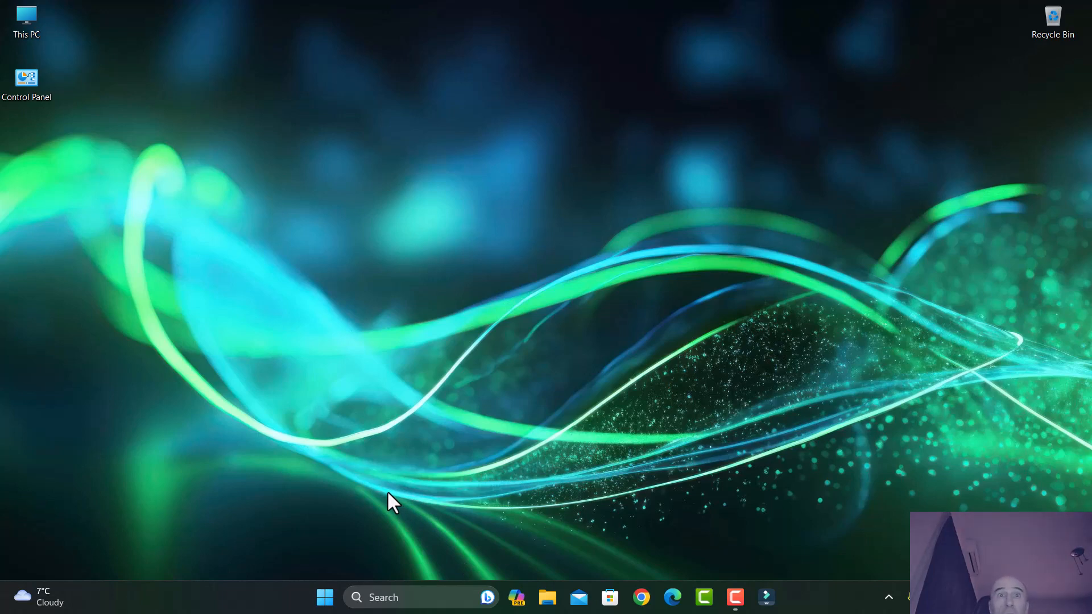
mouse_move(247, 610)
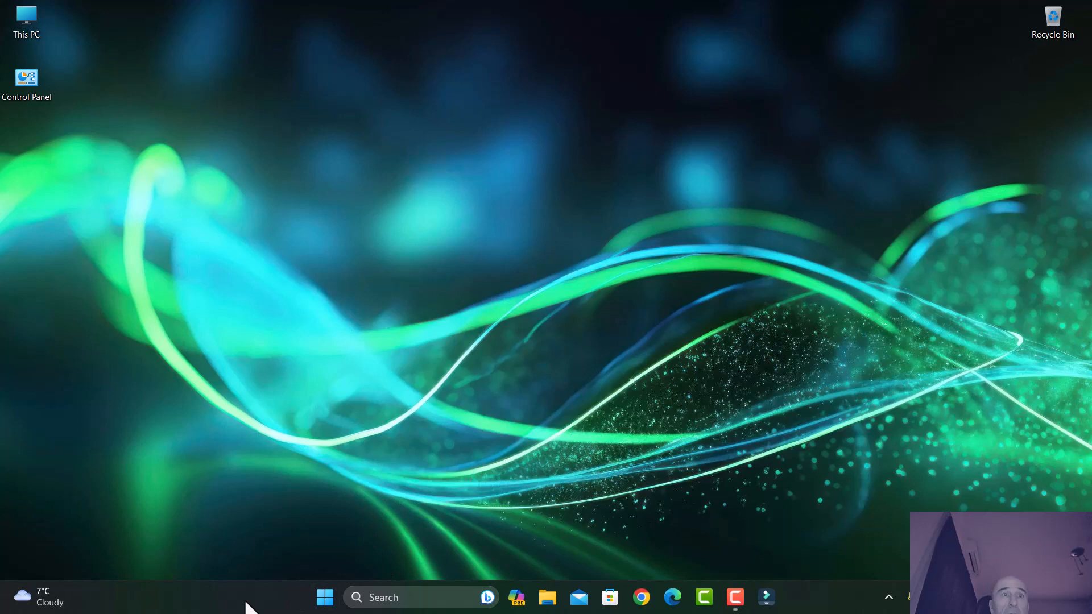
In Taskbar settings keep Search shown as a search box, then go to the System page.
right_click(251, 603)
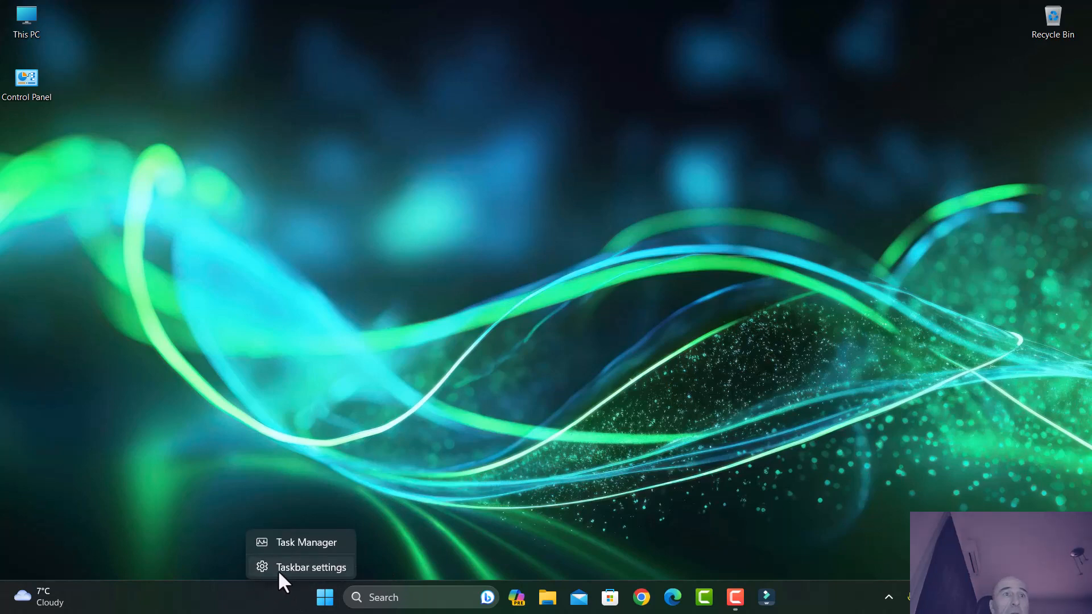
left_click(311, 566)
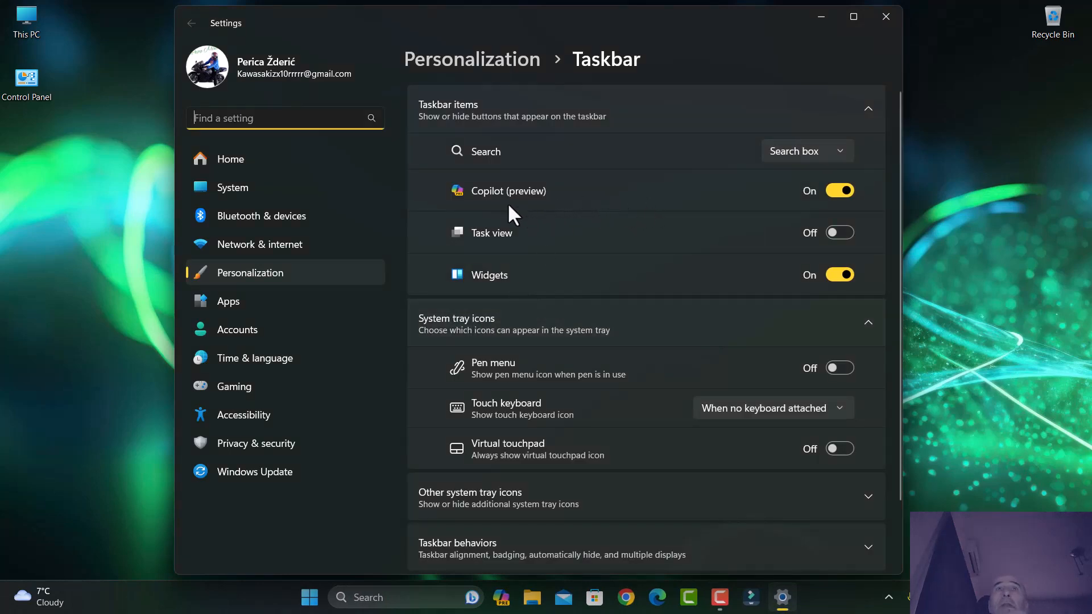
mouse_move(462, 333)
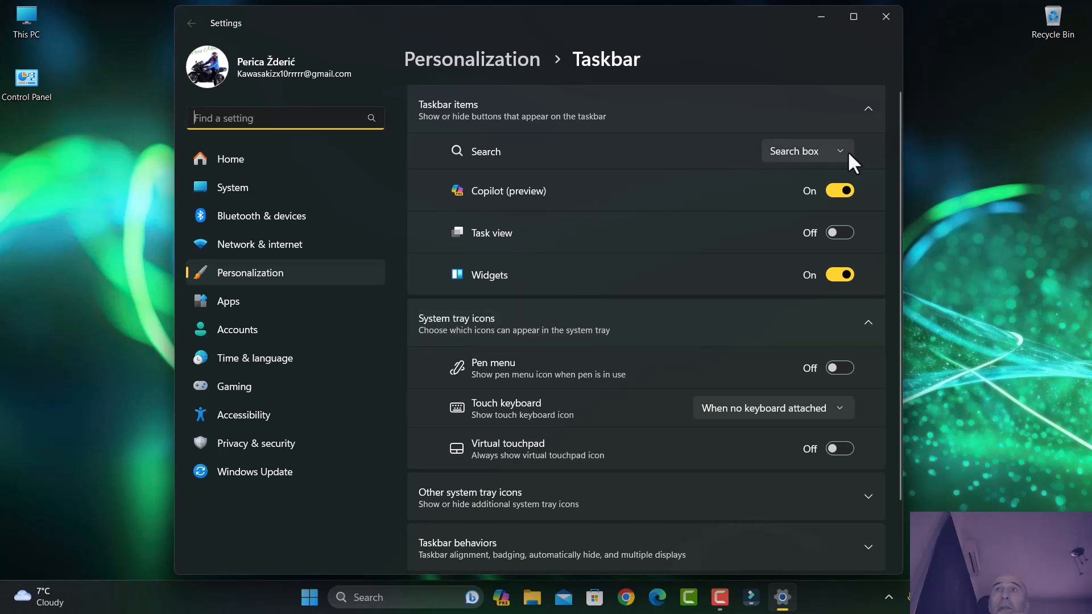
left_click(805, 151)
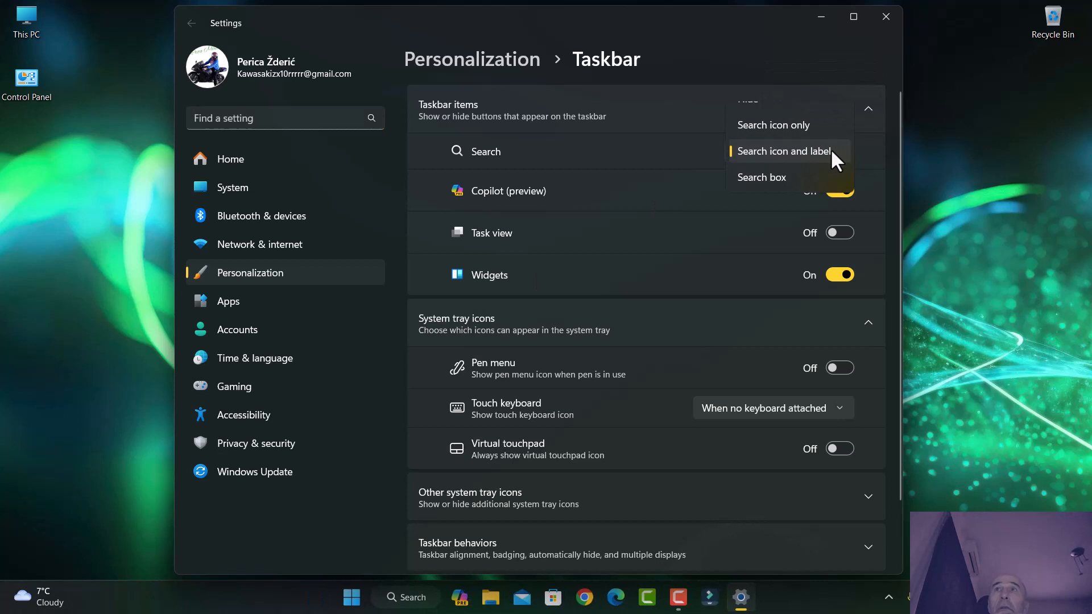
left_click(761, 177)
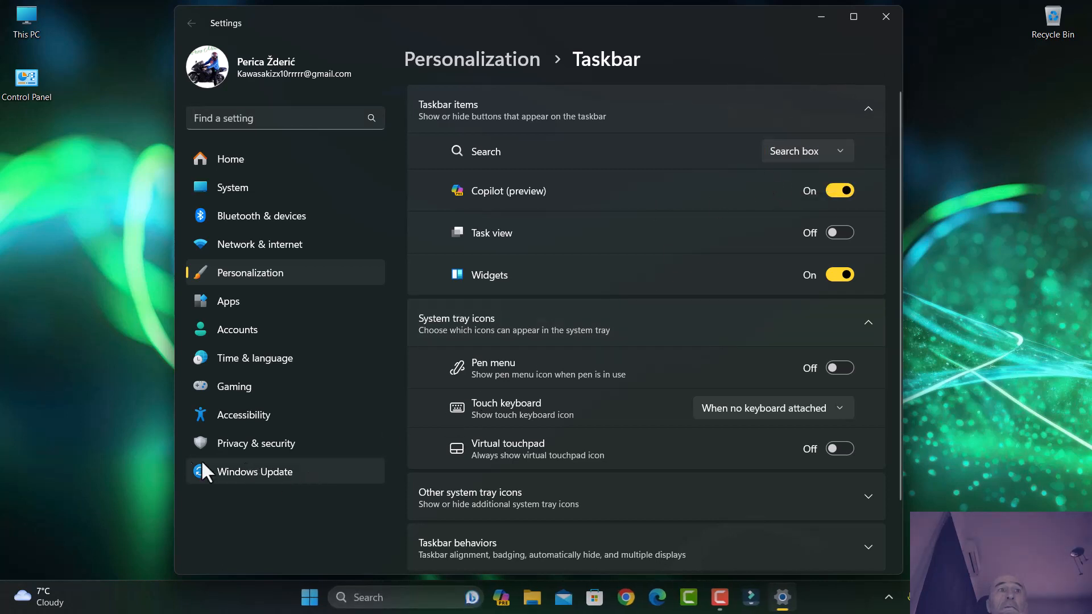
mouse_move(154, 472)
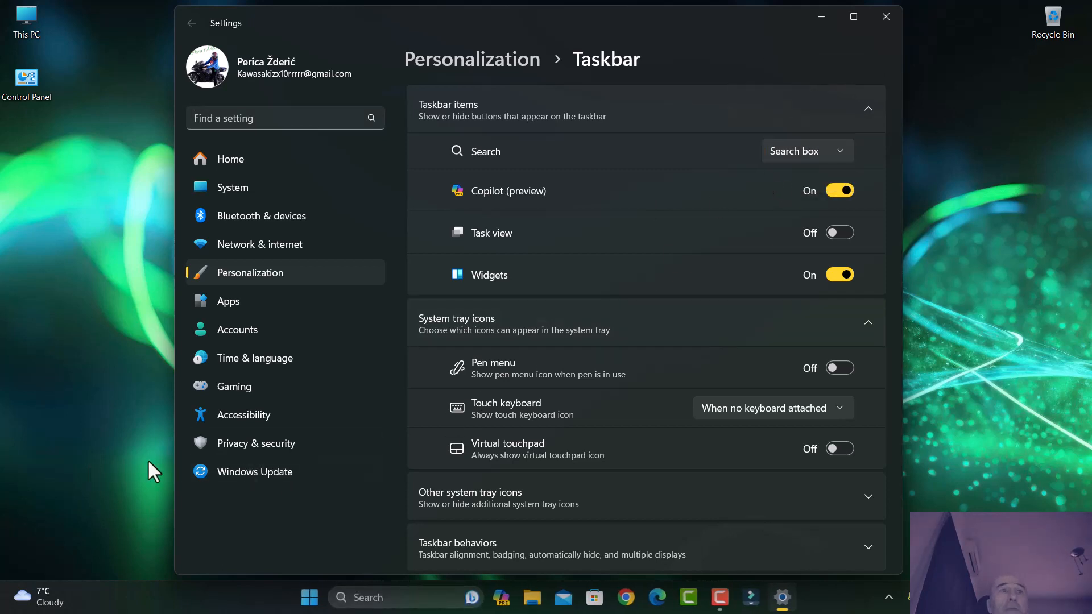
mouse_move(249, 188)
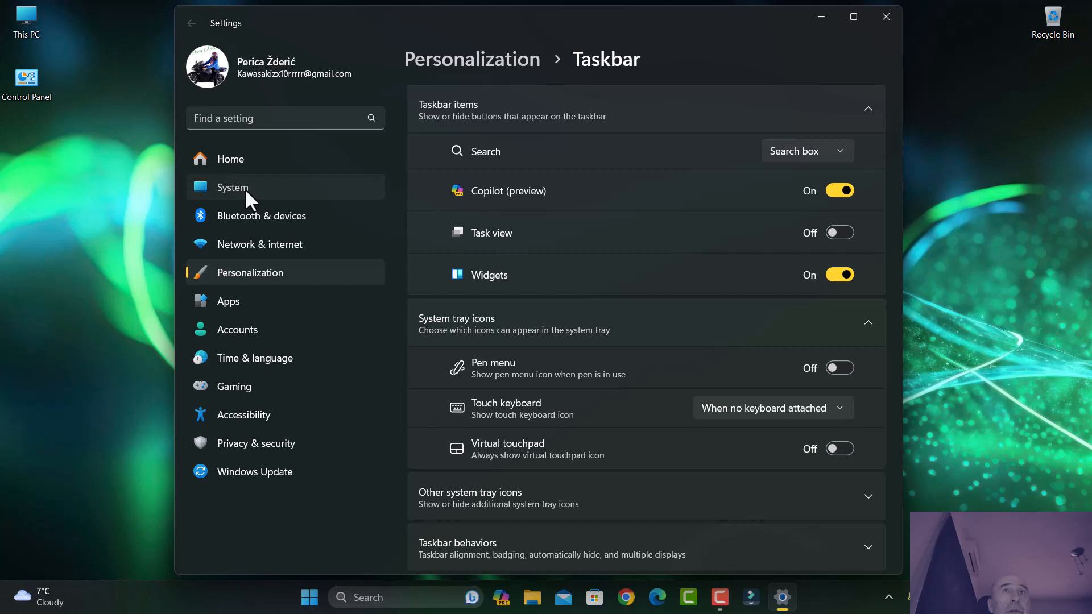
left_click(232, 186)
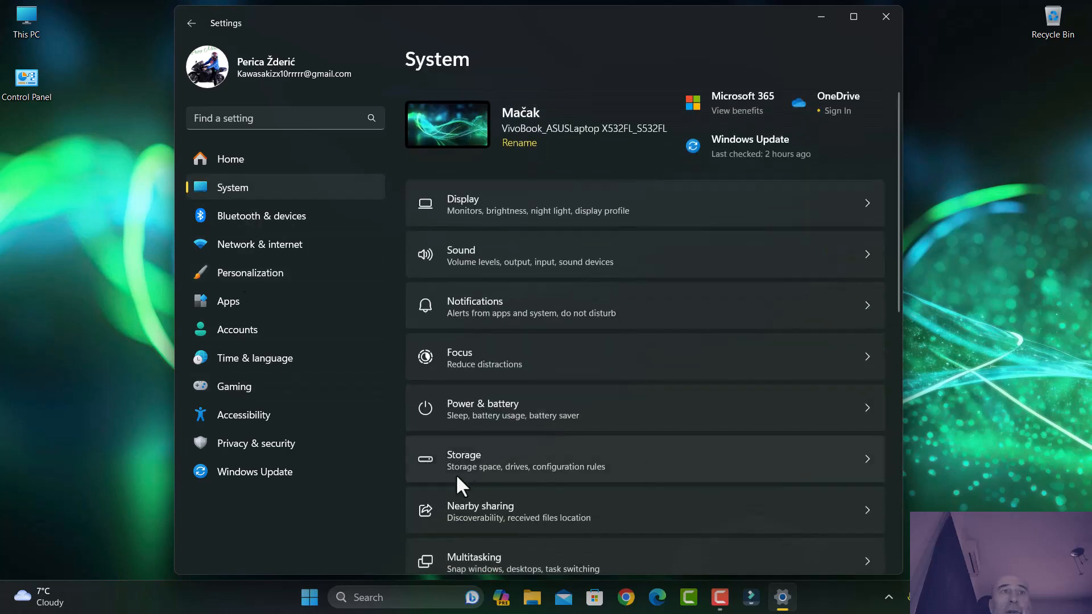
On About confirm version 23H2 and OS build 22631.3007, then go to Windows Update.
scroll("down", 3)
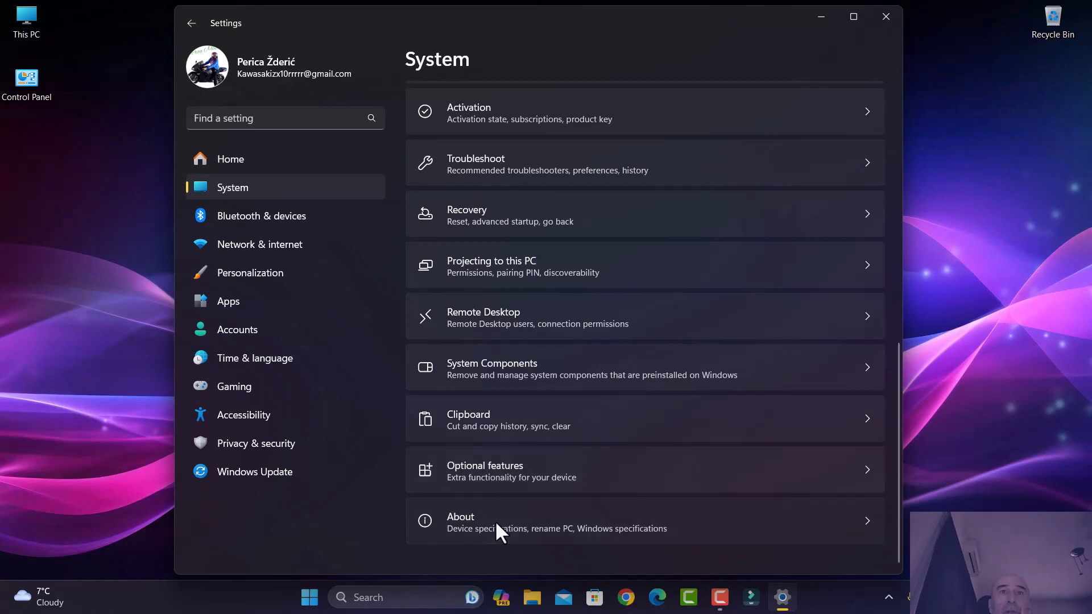
left_click(459, 521)
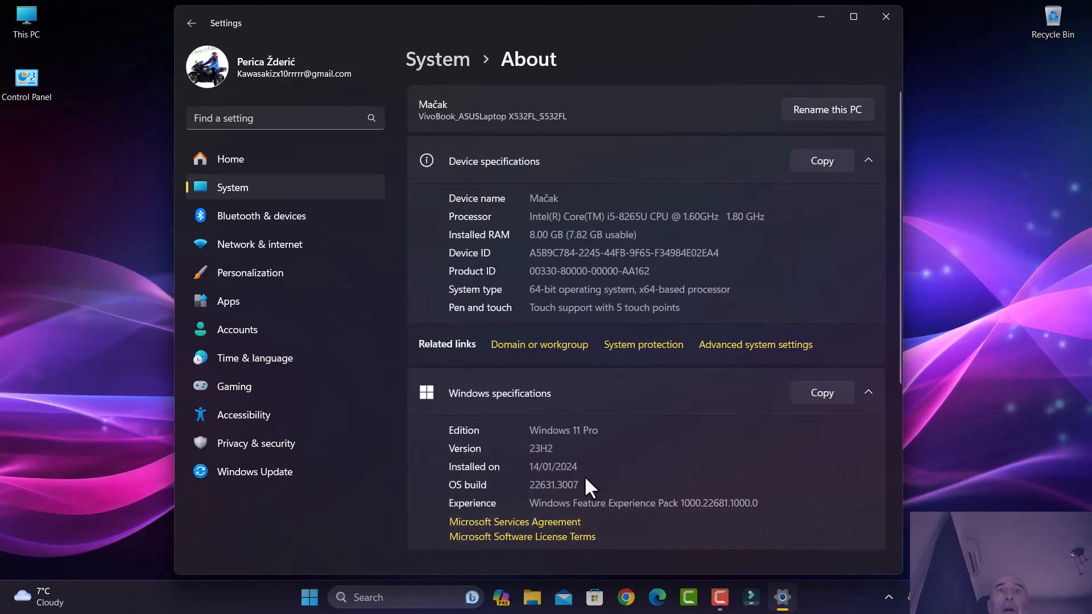
double_click(554, 484)
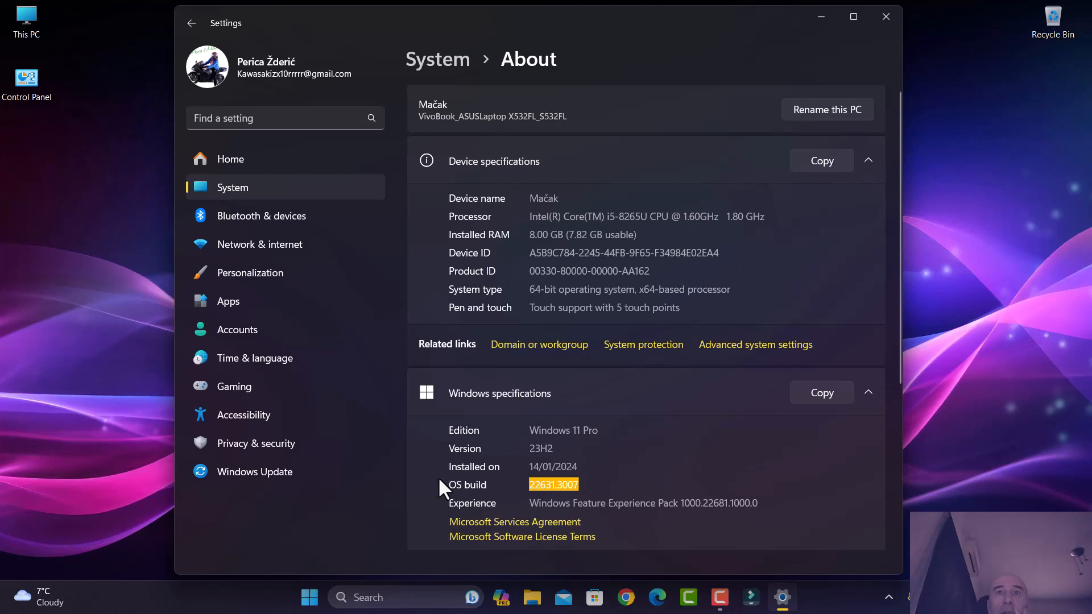
mouse_move(515, 494)
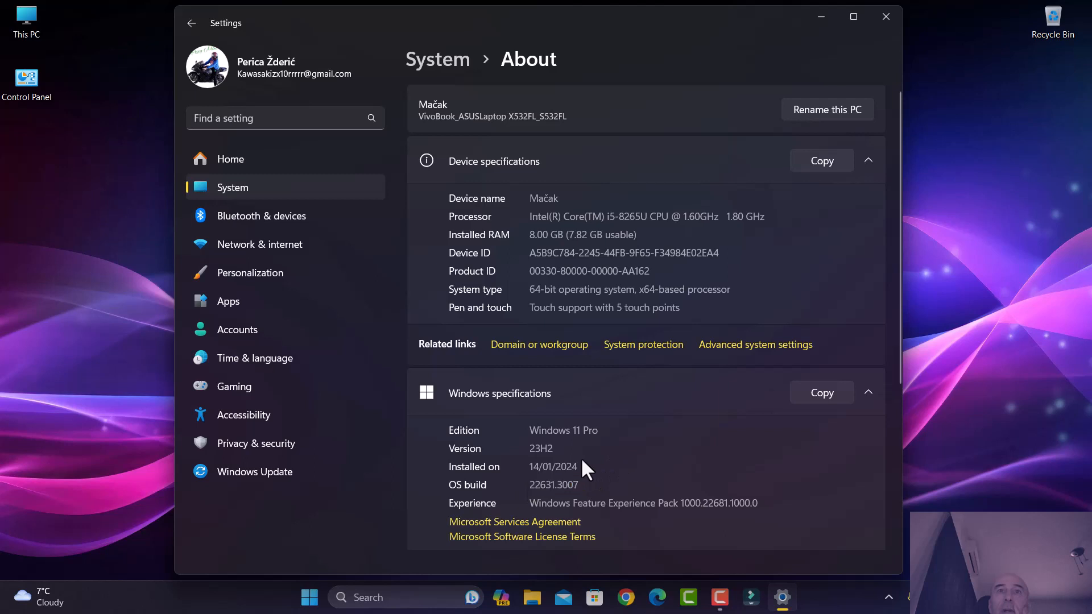
double_click(540, 448)
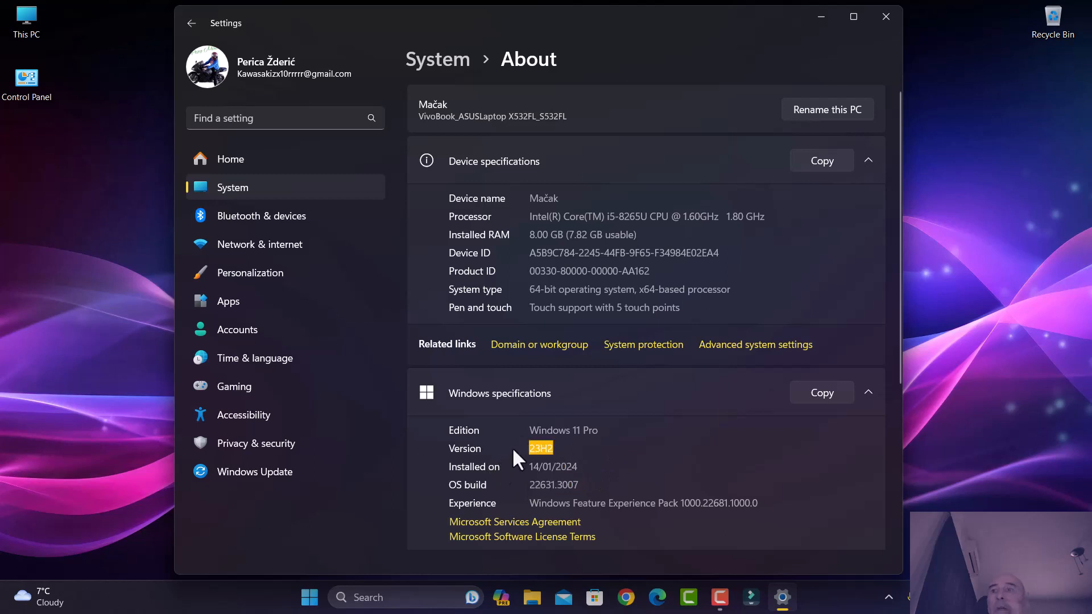
mouse_move(429, 451)
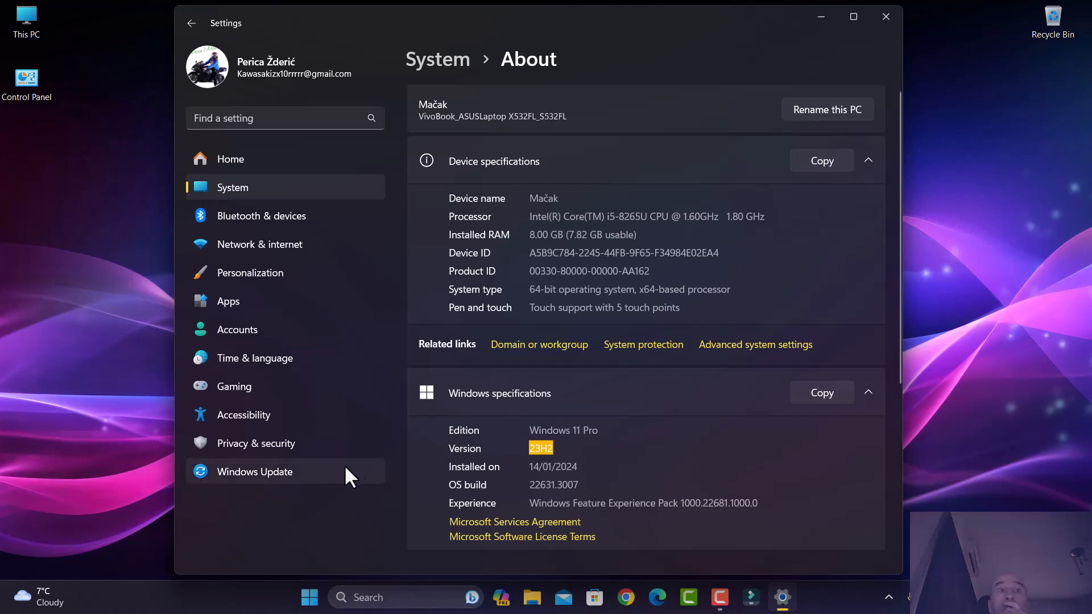
left_click(254, 470)
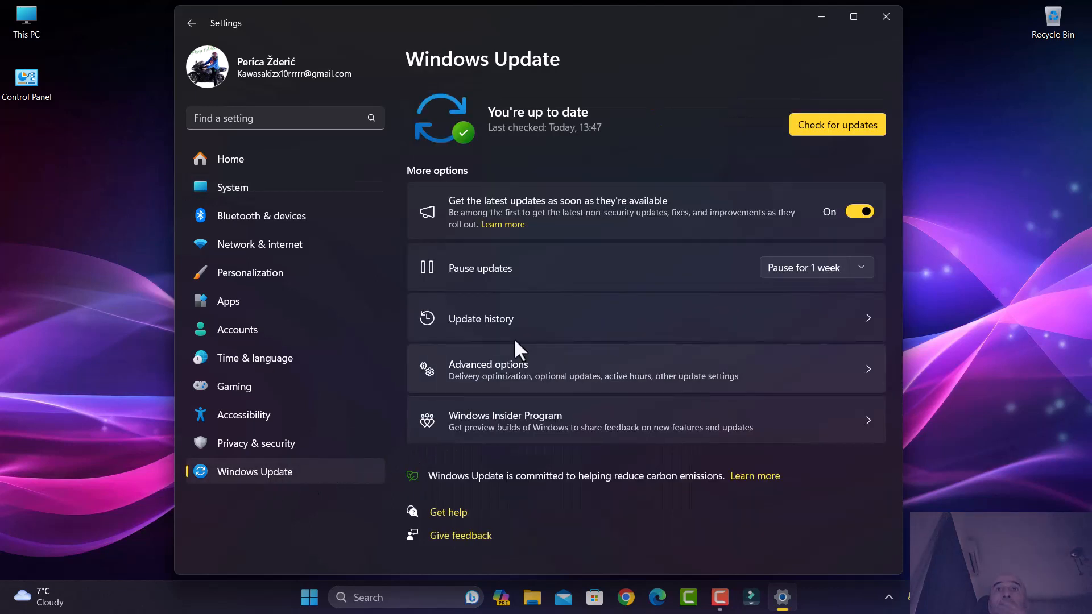
Start a check for updates and bring up the Copilot (preview) panel beside it.
left_click(836, 125)
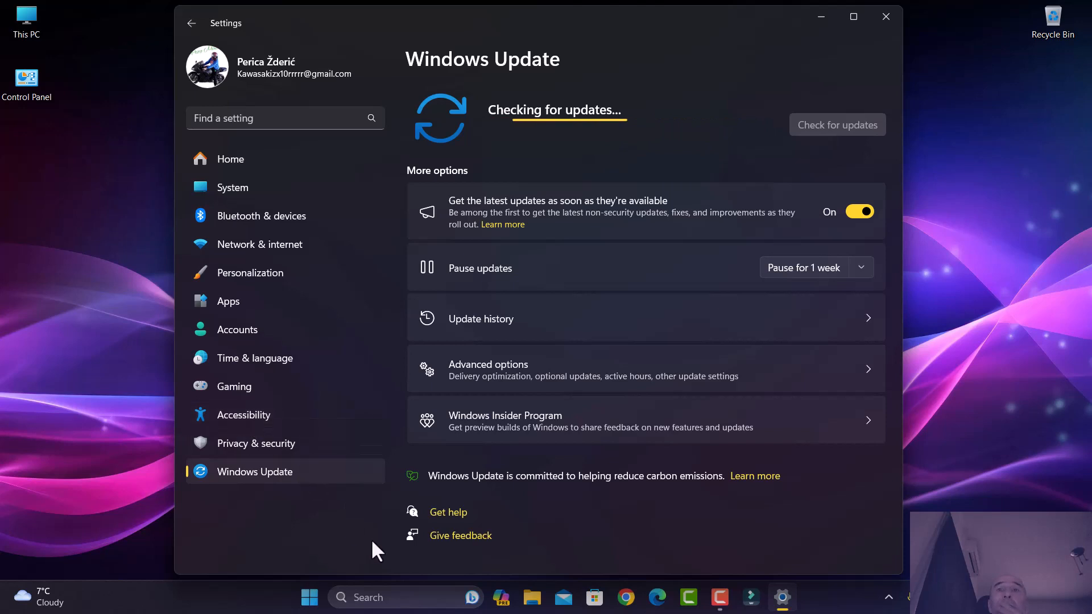
left_click(502, 597)
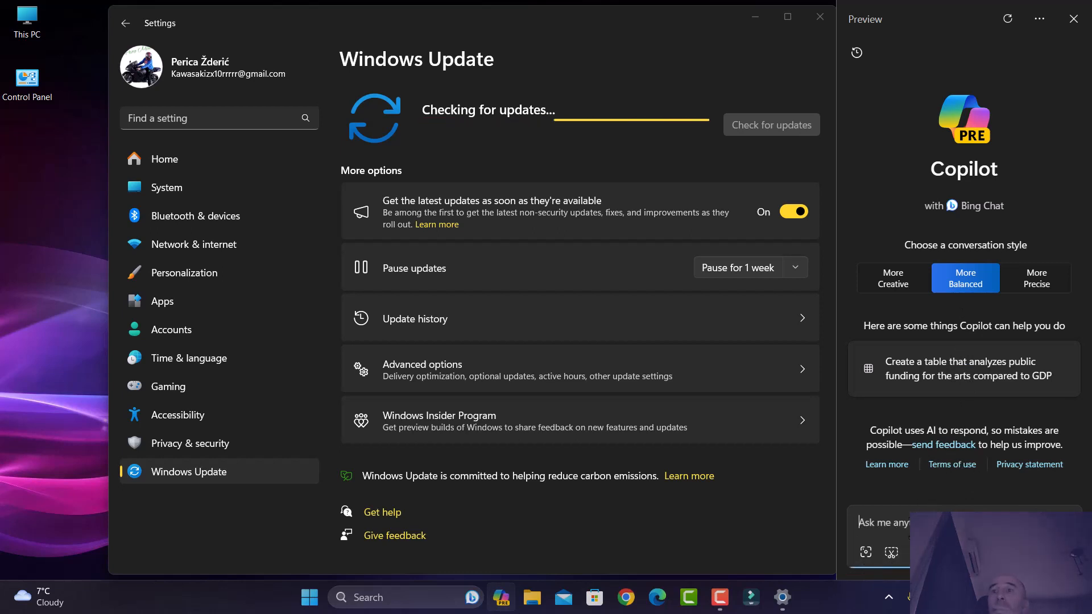
Attach a dragged screen snip to the Copilot chat, then close the Copilot panel.
left_click(865, 552)
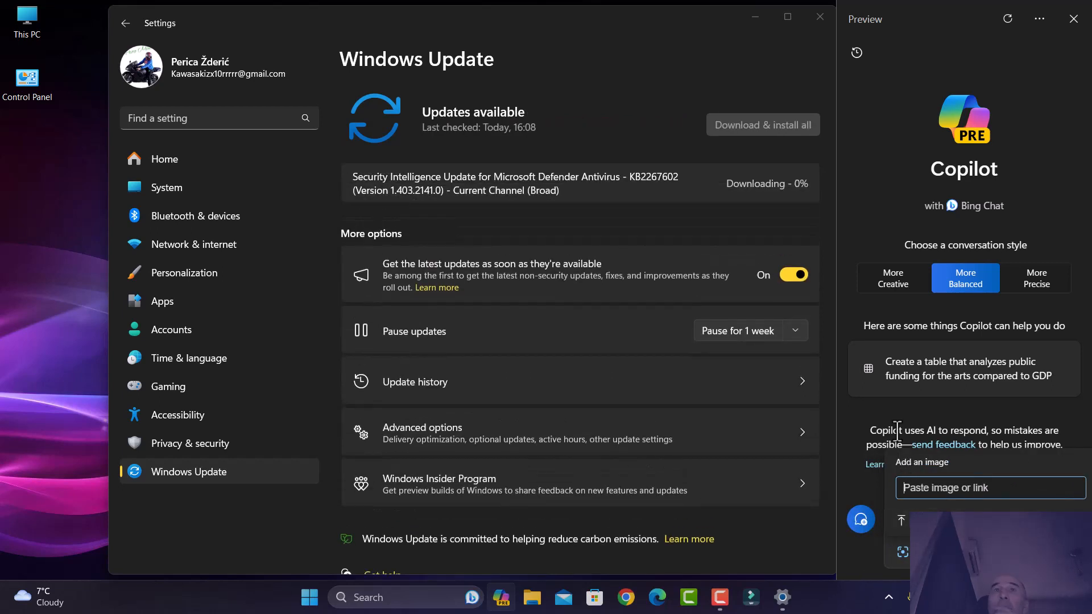
left_click(762, 125)
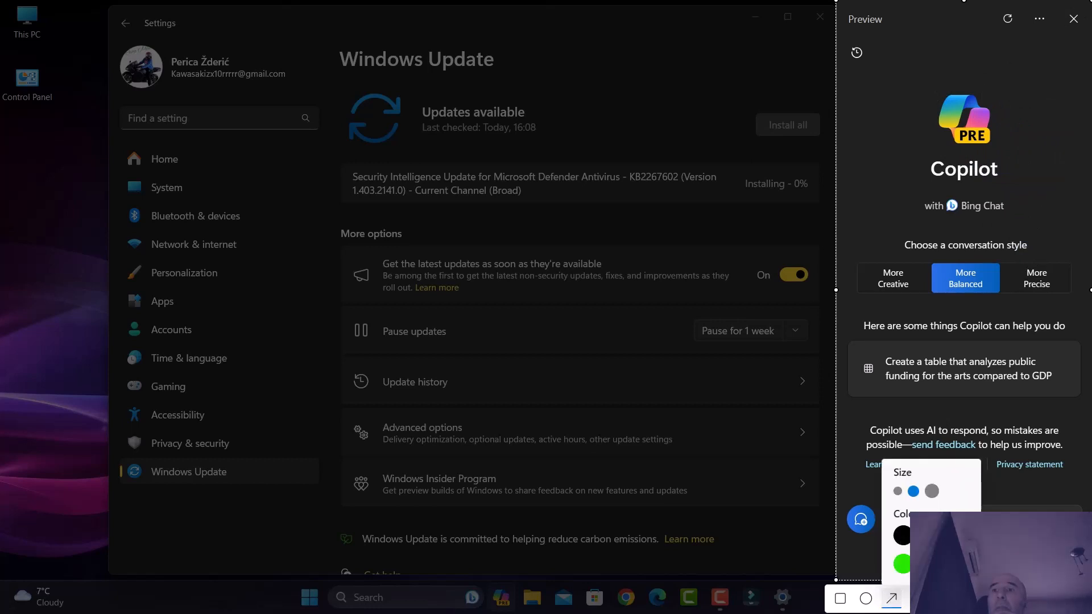
left_click_drag(898, 327, 1069, 173)
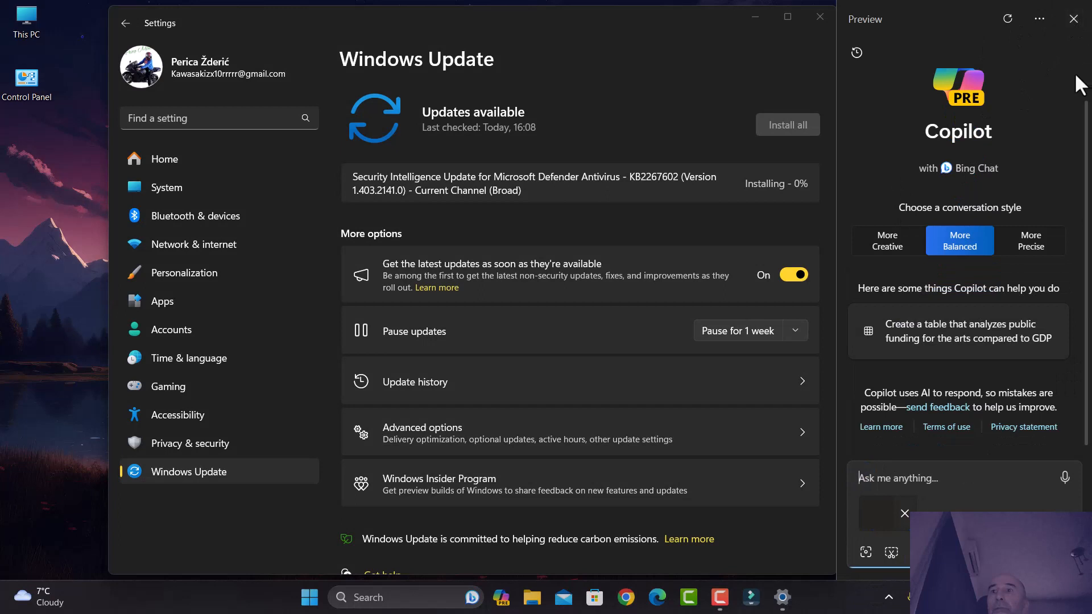
left_click(1072, 19)
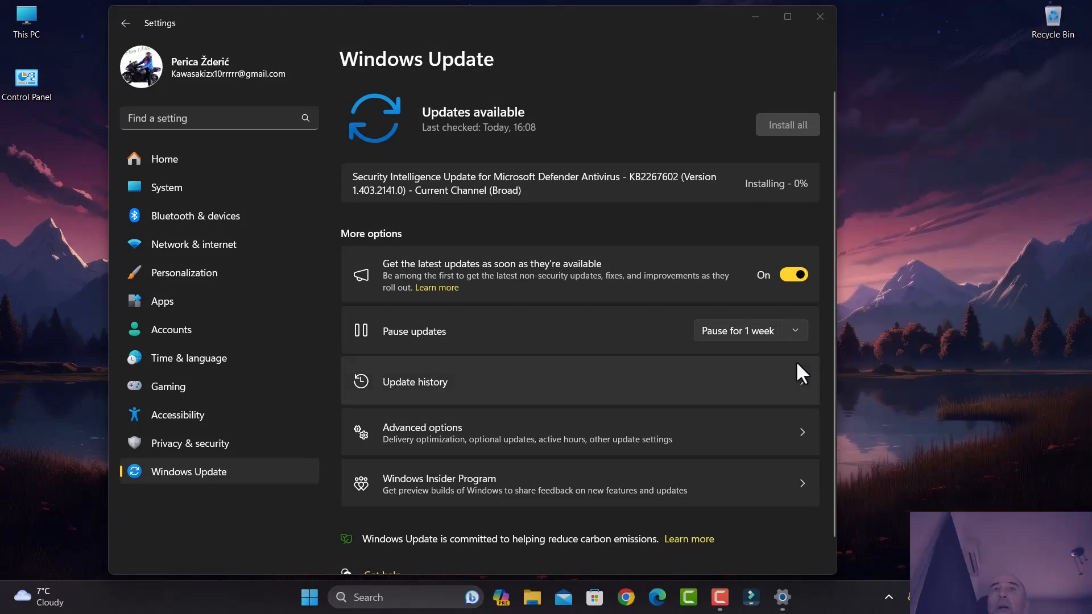
mouse_move(894, 361)
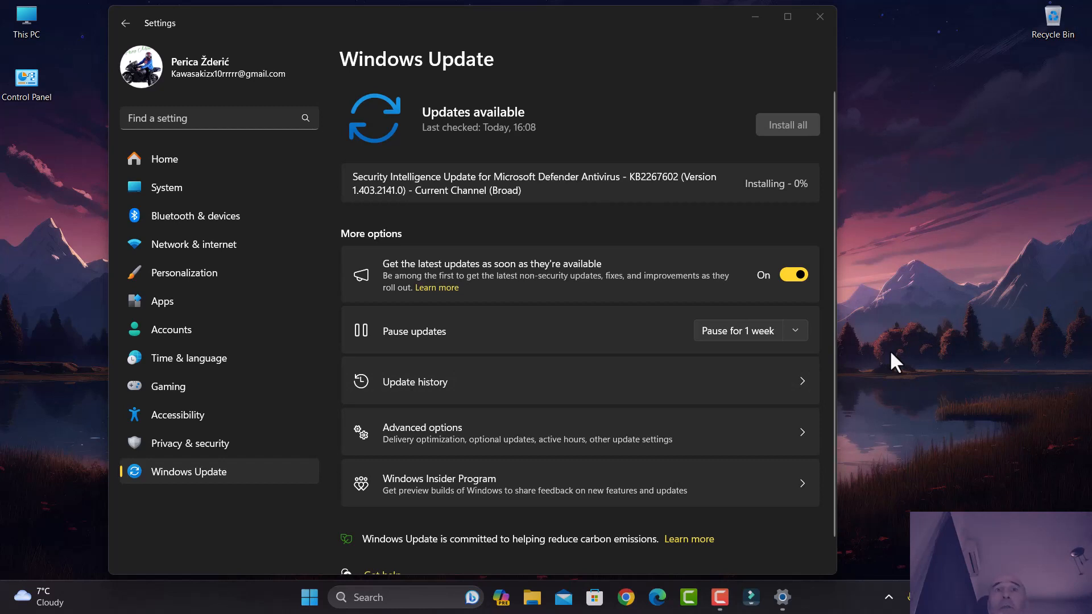
mouse_move(898, 395)
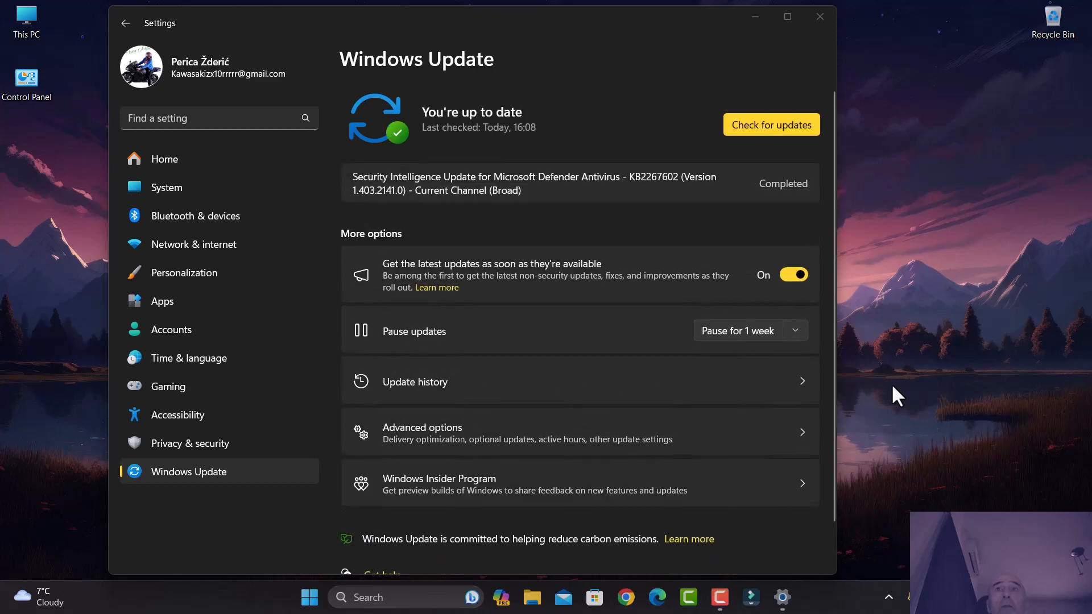
mouse_move(940, 410)
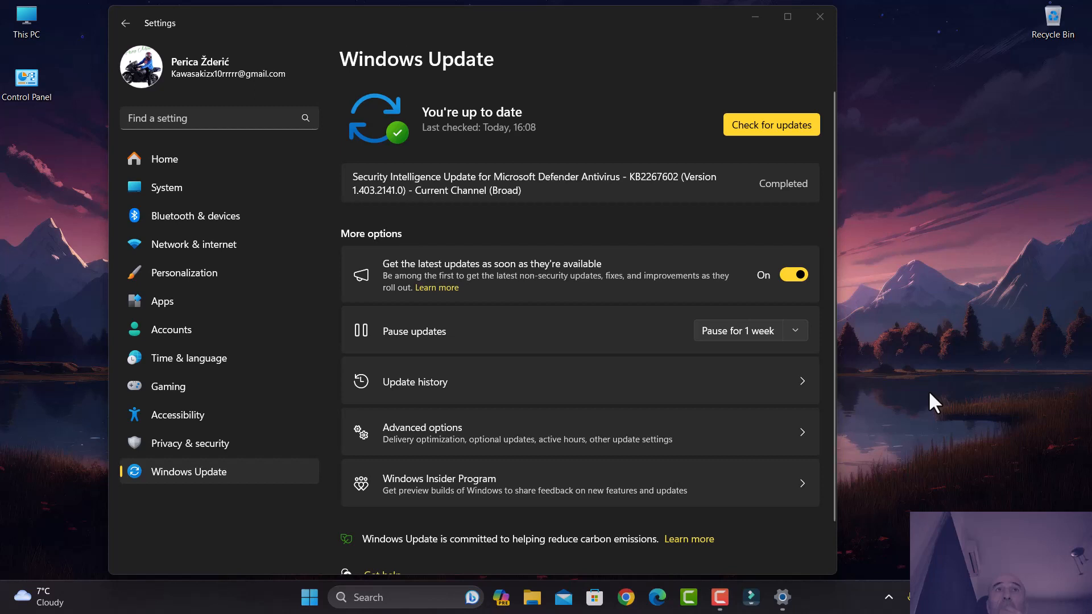
mouse_move(931, 399)
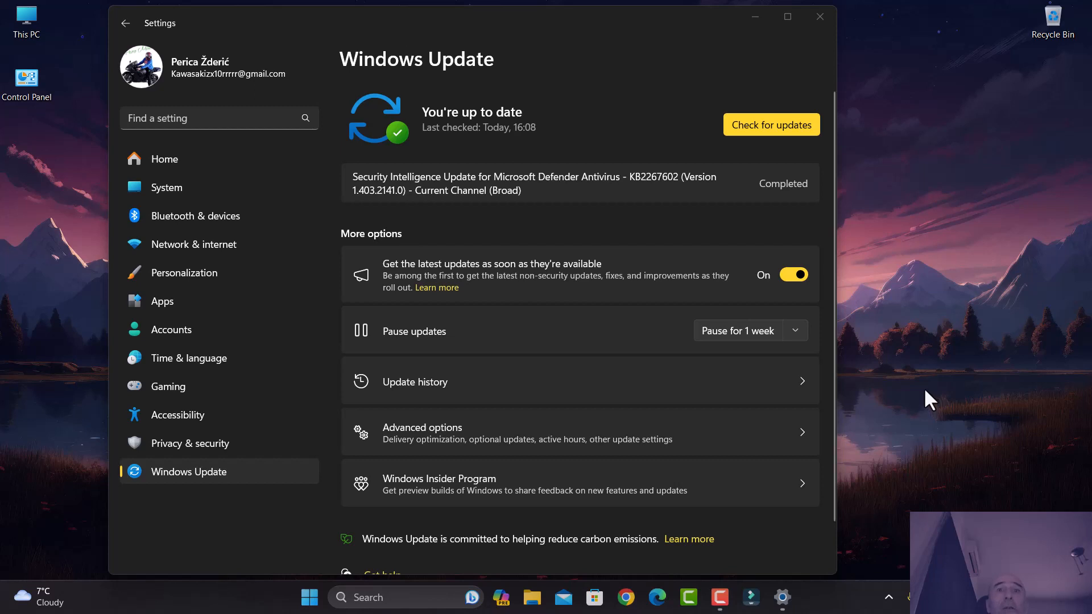
mouse_move(893, 410)
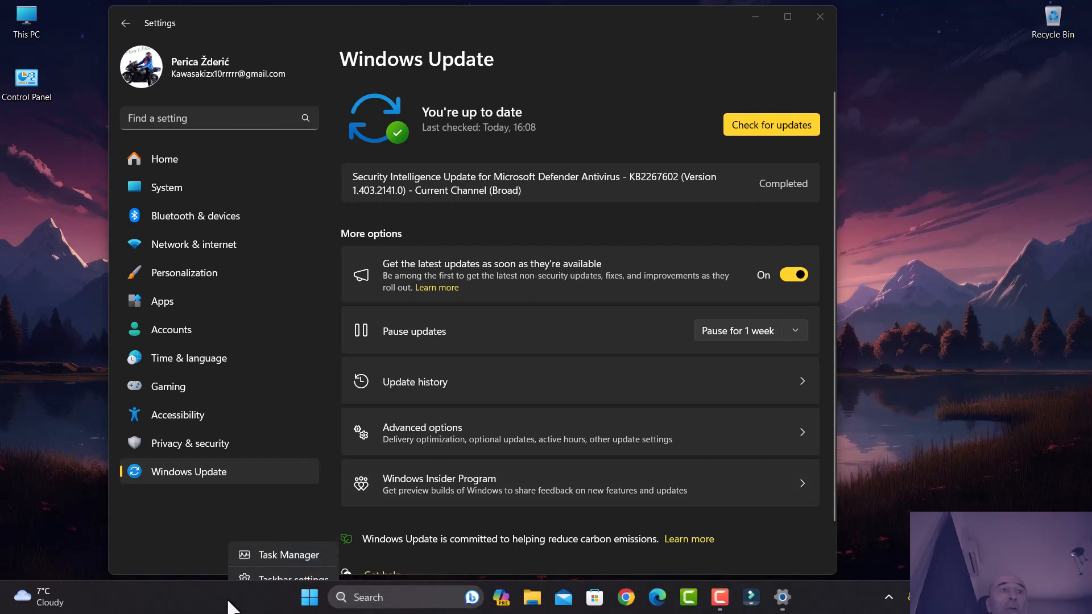
In Taskbar settings toggle Copilot (preview) off and back on so its button returns.
left_click(292, 577)
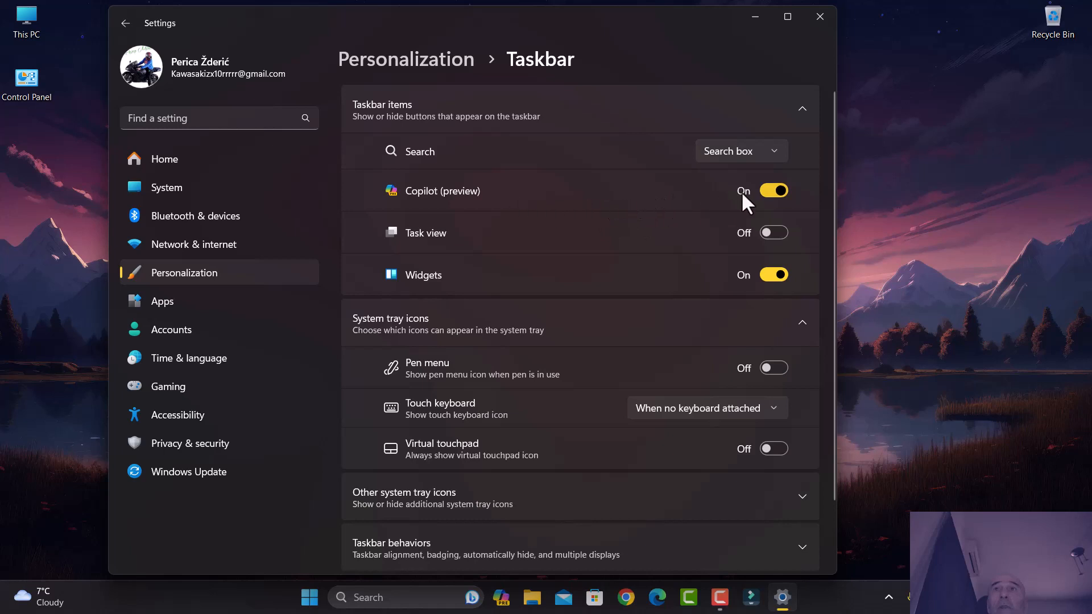
left_click(772, 190)
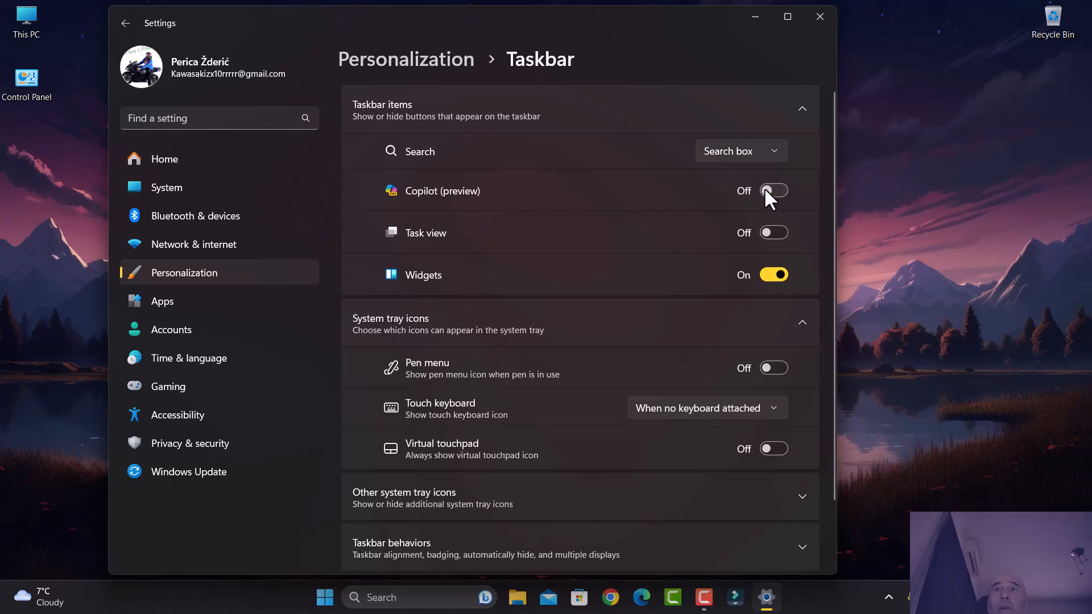
left_click(773, 190)
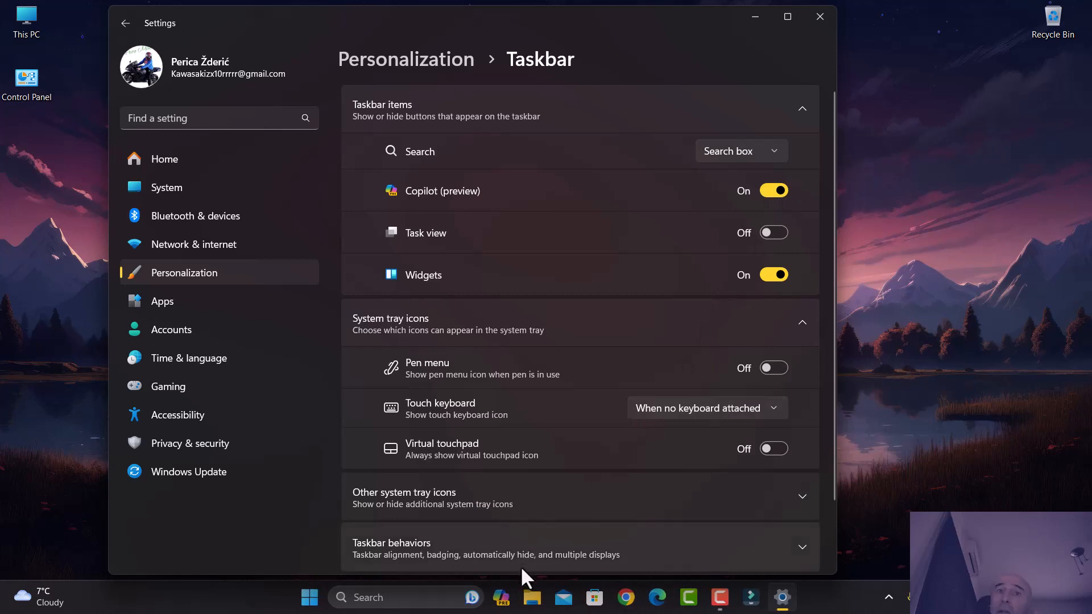
mouse_move(602, 480)
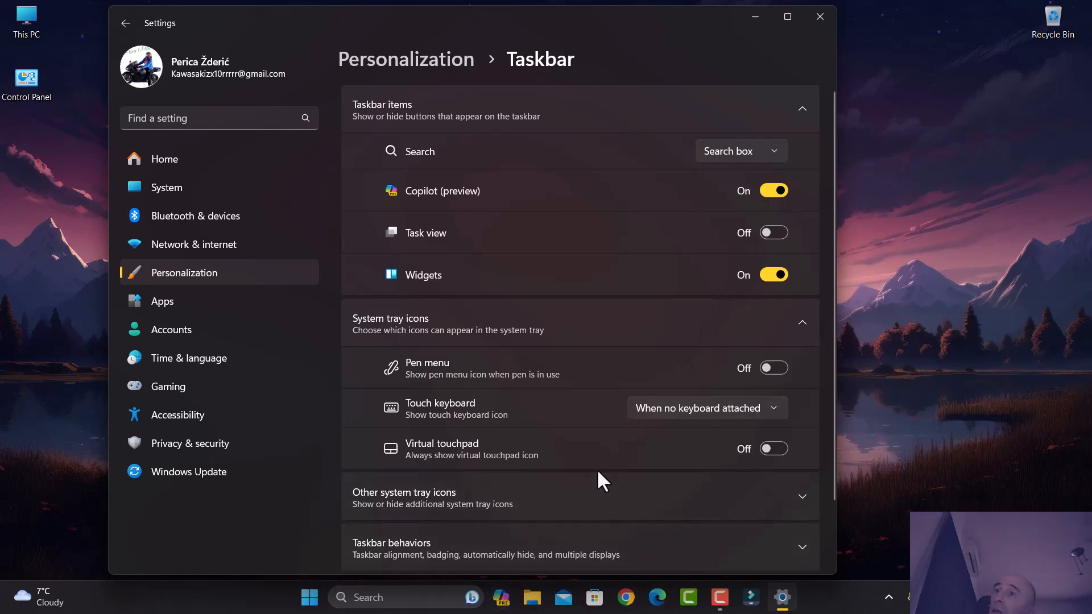
mouse_move(601, 476)
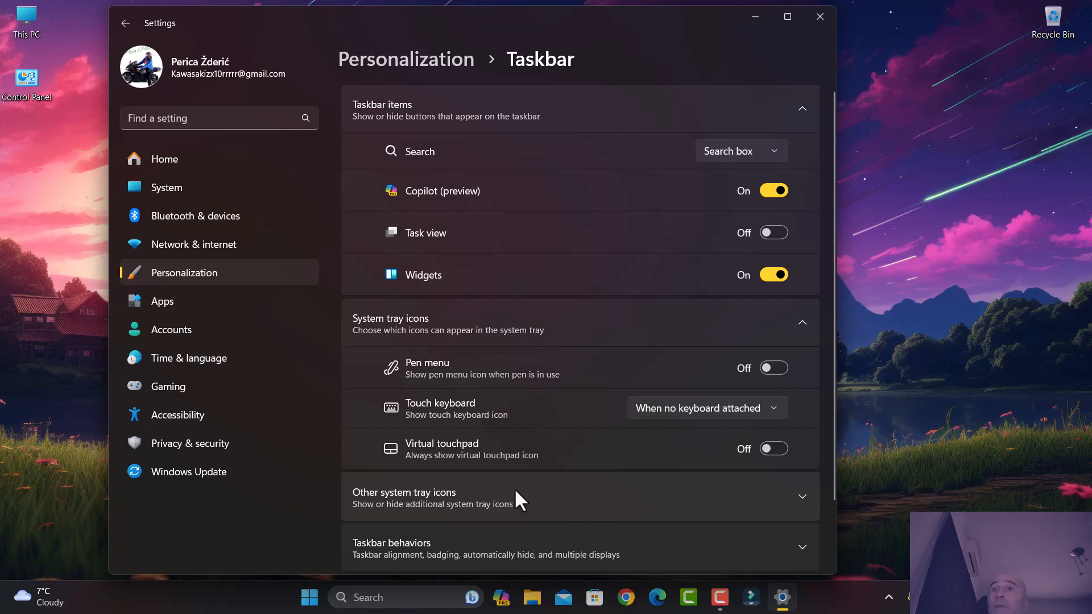
mouse_move(525, 497)
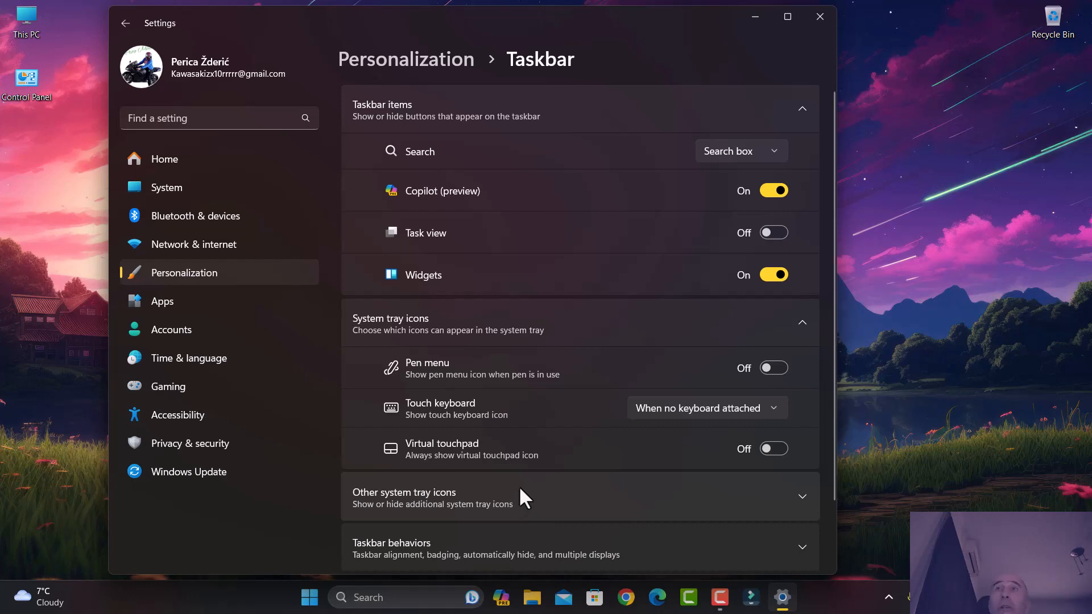